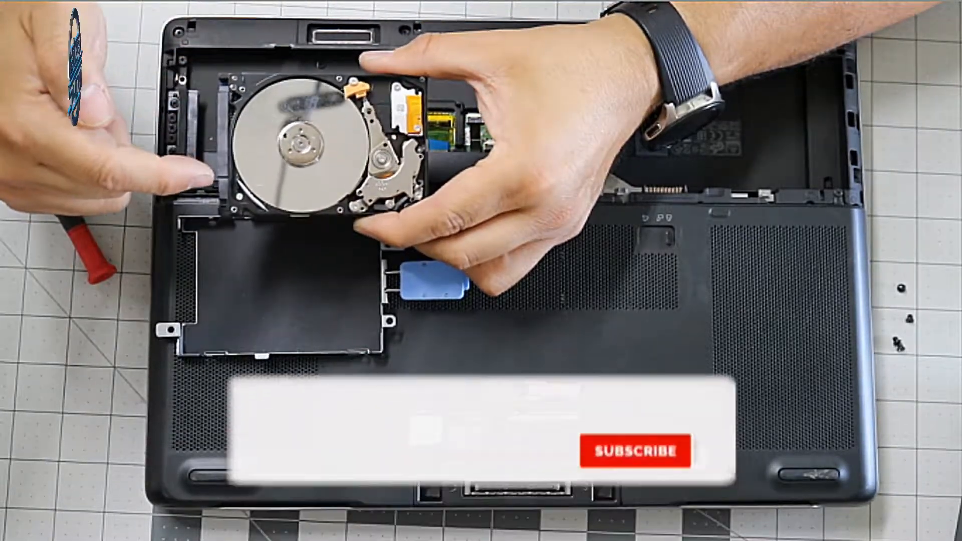
click(635, 452)
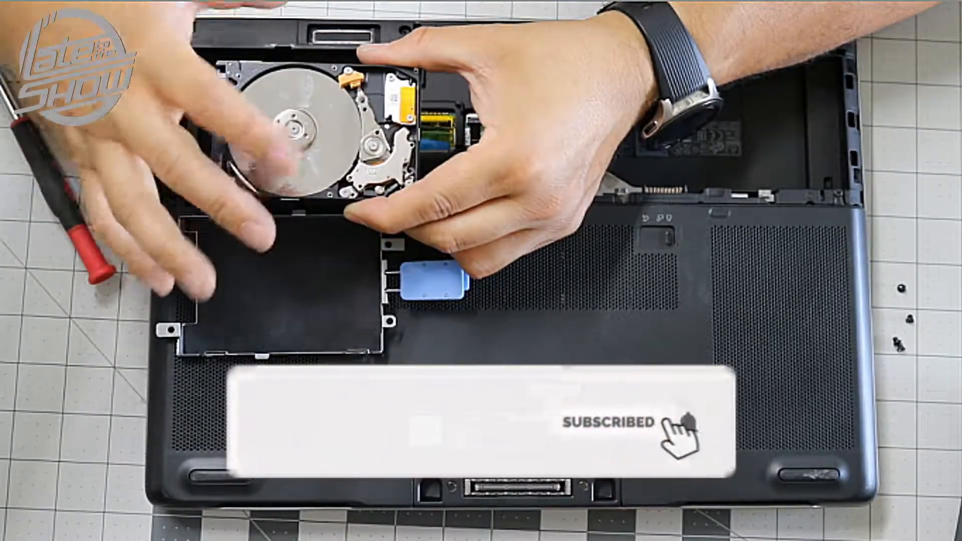